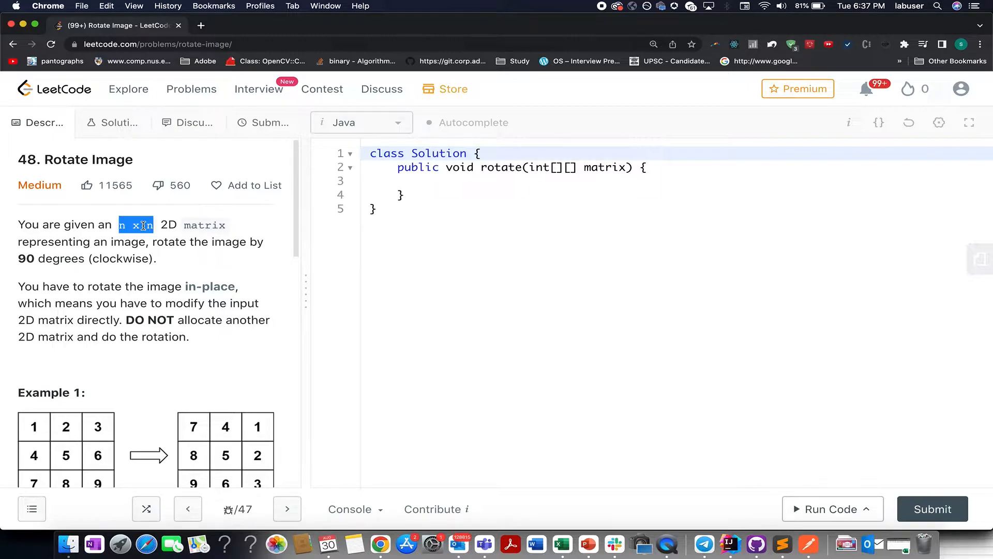
Highlight the in-place rotation requirement, then draw the main diagonal across the 3×3 matrix
scroll(down, 3)
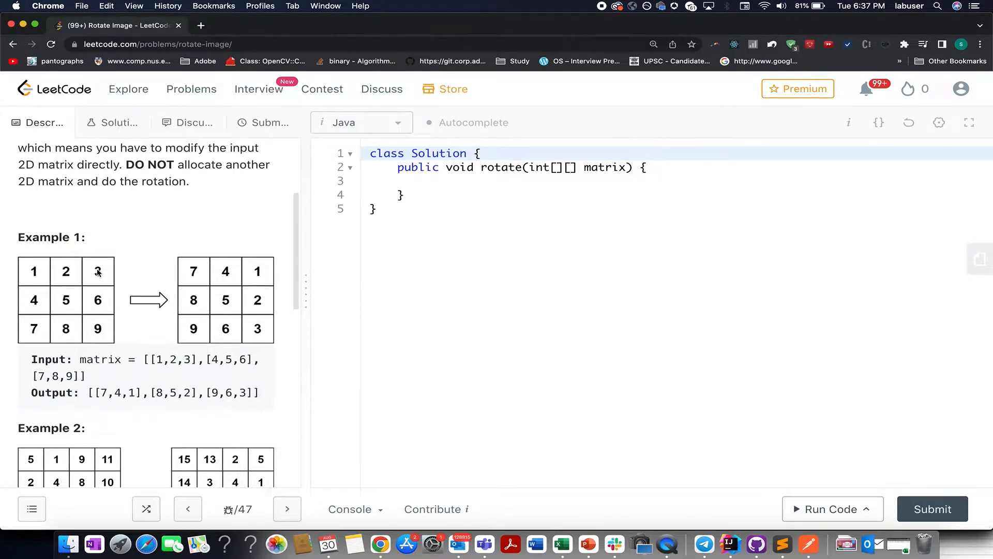
mouse_move(97, 269)
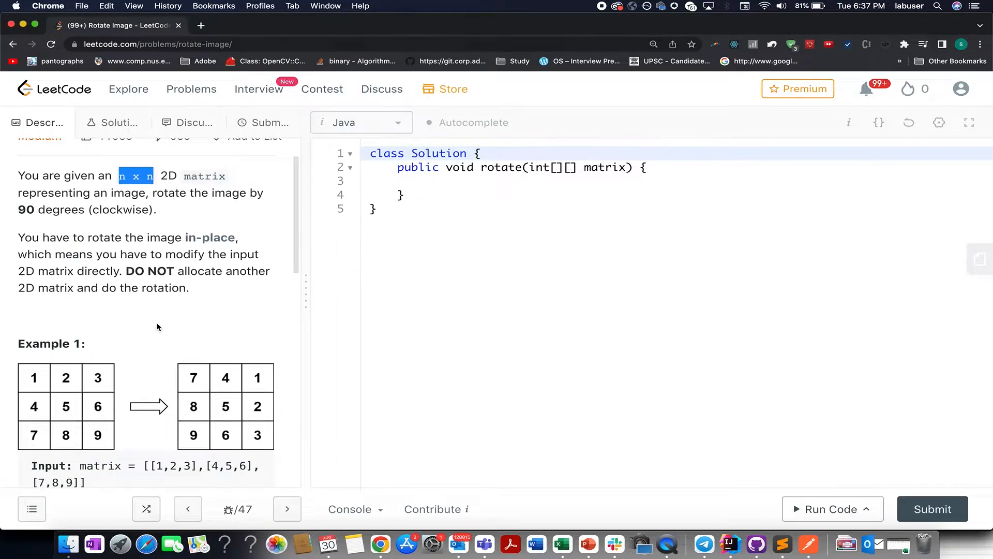
drag(130, 237, 238, 237)
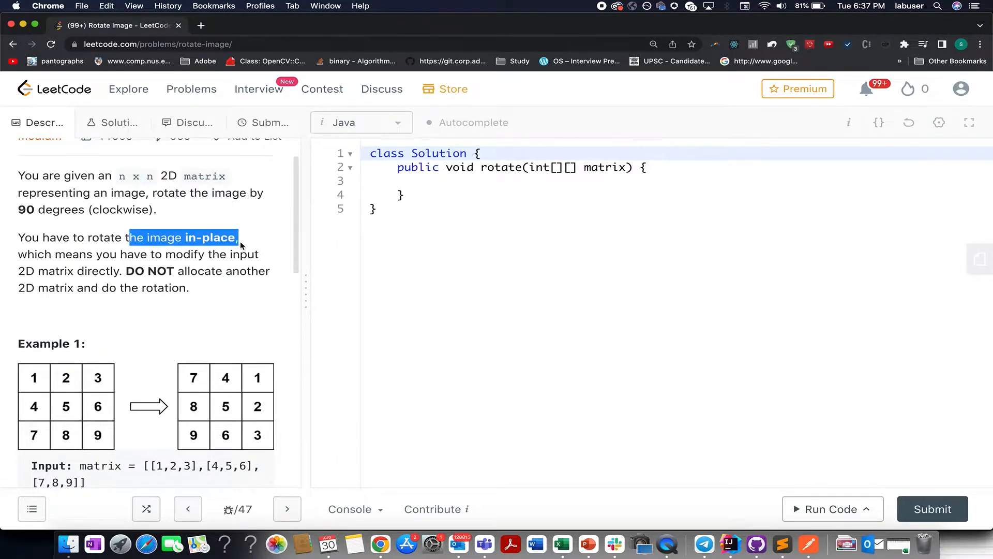
drag(239, 246, 233, 255)
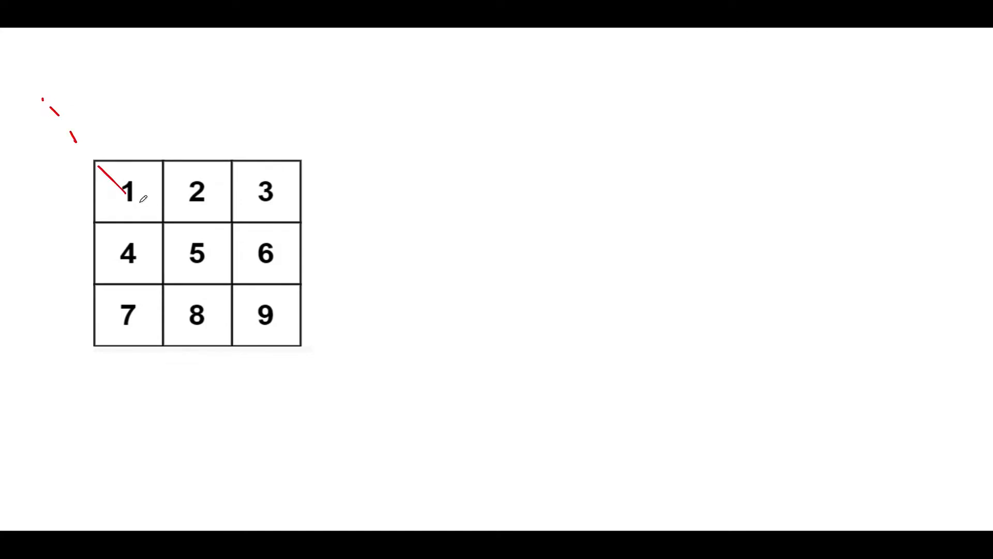
drag(126, 190, 266, 317)
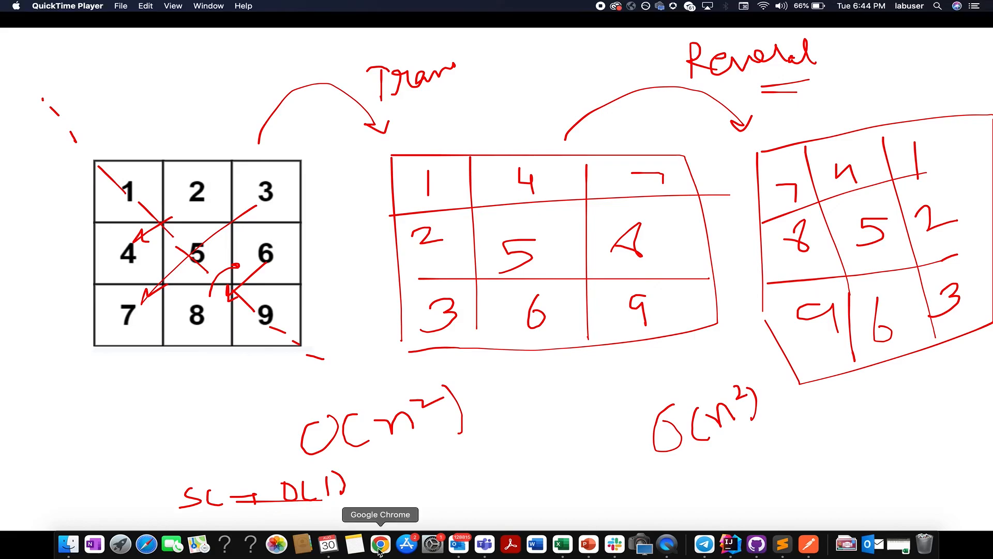
Return to Chrome, highlight the reverse helper in the rotate solution, and submit it again for judging
click(379, 543)
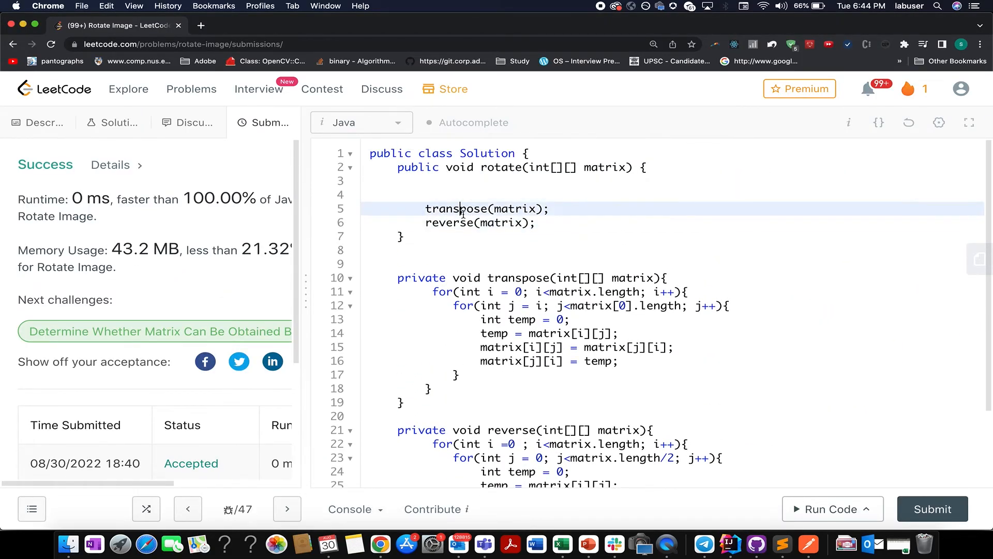
double_click(449, 222)
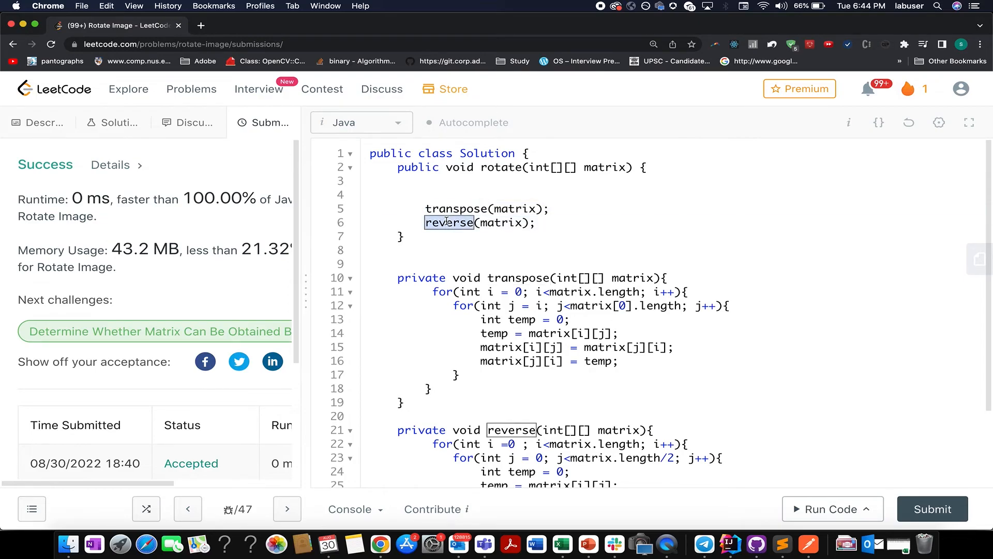
drag(396, 277, 433, 391)
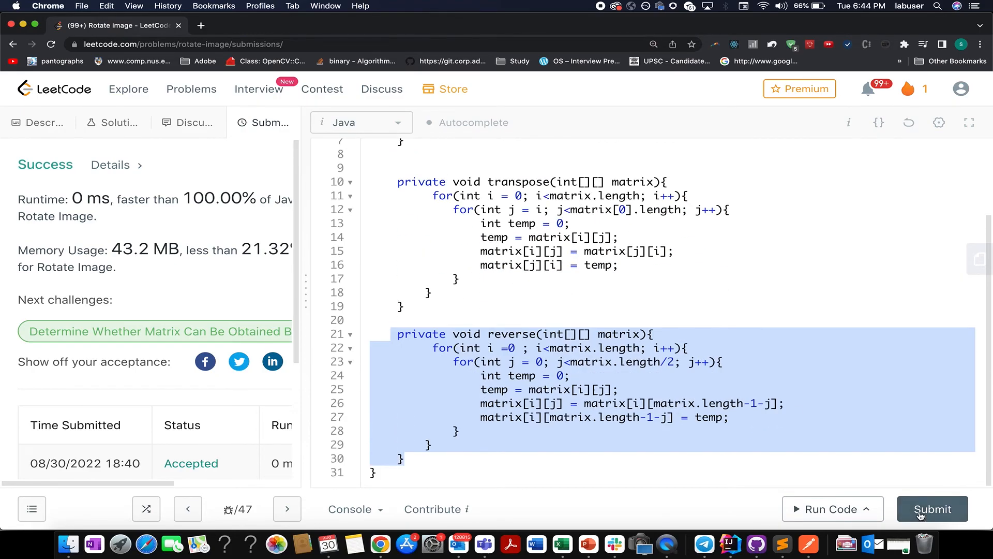
click(932, 509)
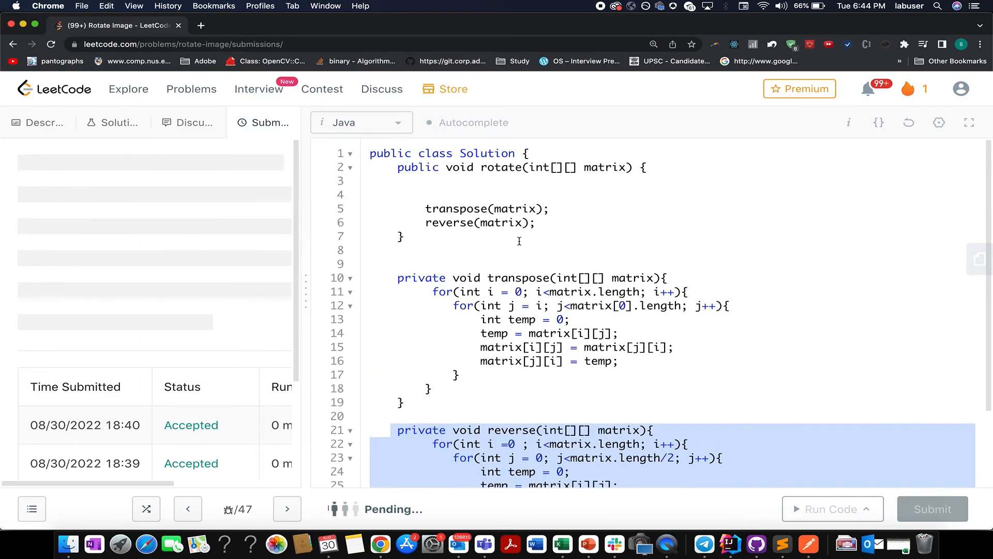